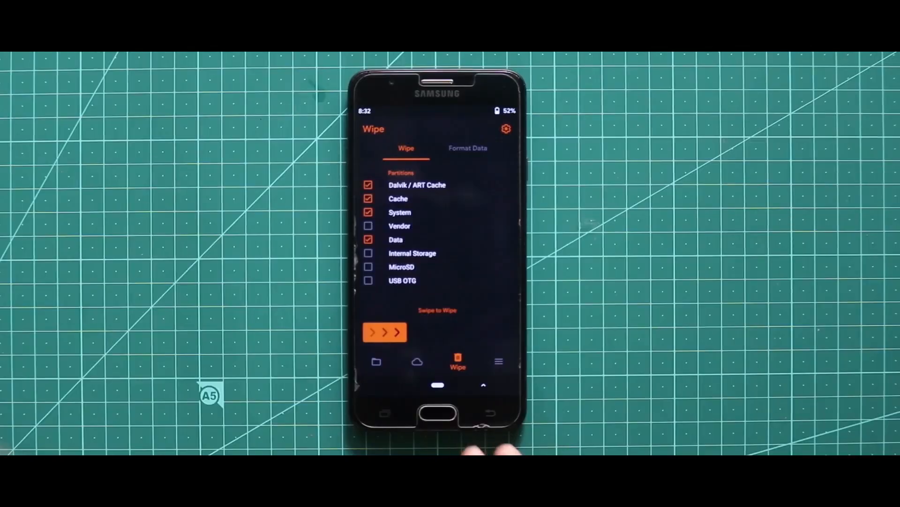
# Wipe the checked Dalvik/ART Cache, Cache, System and Data partitions by swiping to confirm.
pyautogui.moveTo(371, 332); pyautogui.dragTo(422, 332)
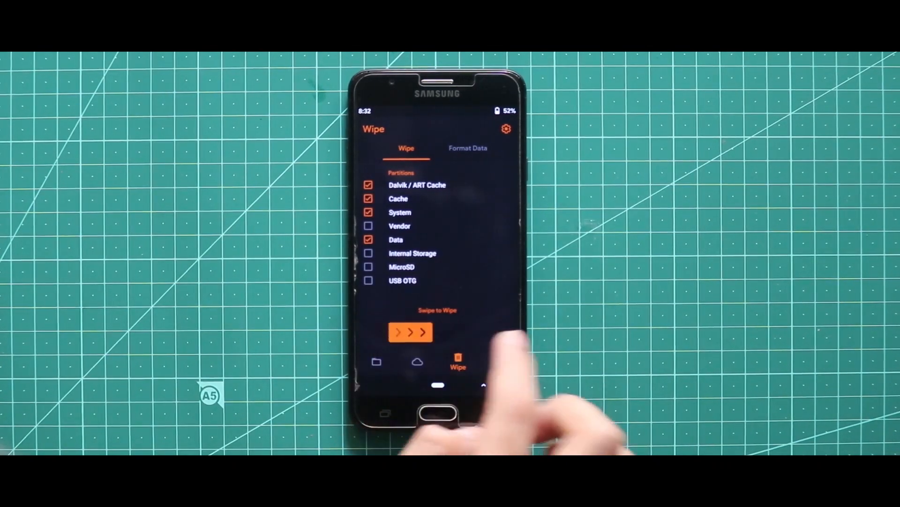
pyautogui.moveTo(396, 332); pyautogui.dragTo(425, 332)
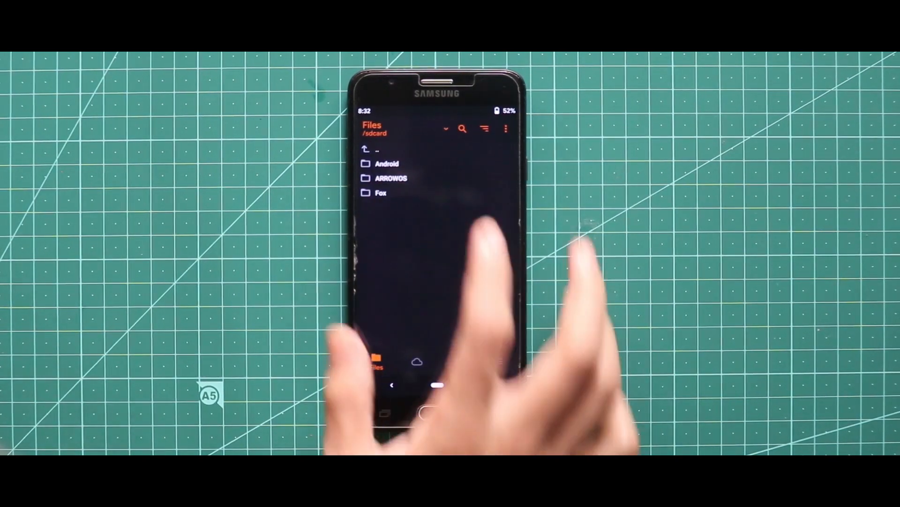
pyautogui.click(391, 178)
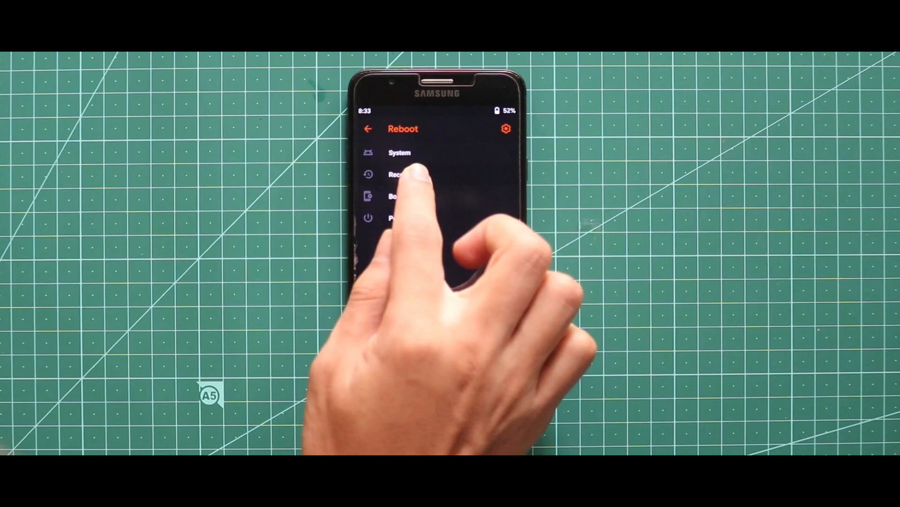
# Reboot the phone back into OrangeFox Recovery from the Reboot screen.
pyautogui.click(402, 175)
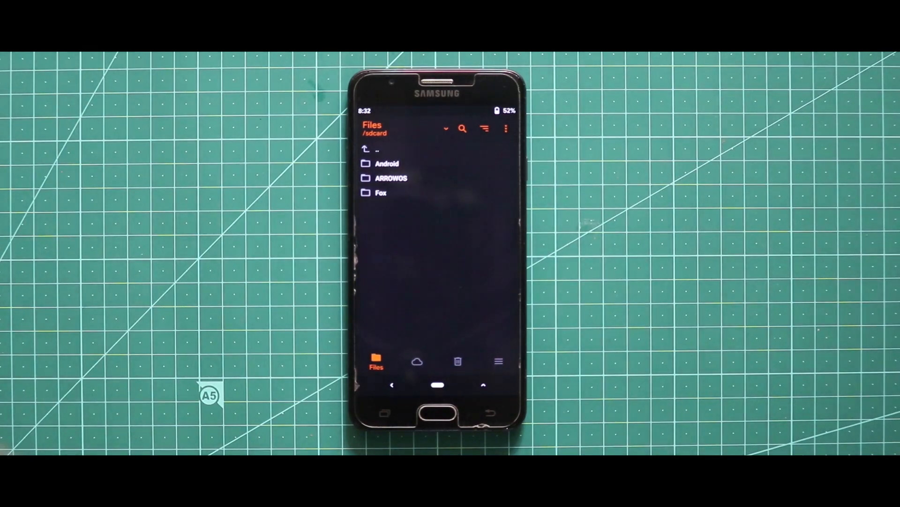
pyautogui.click(391, 177)
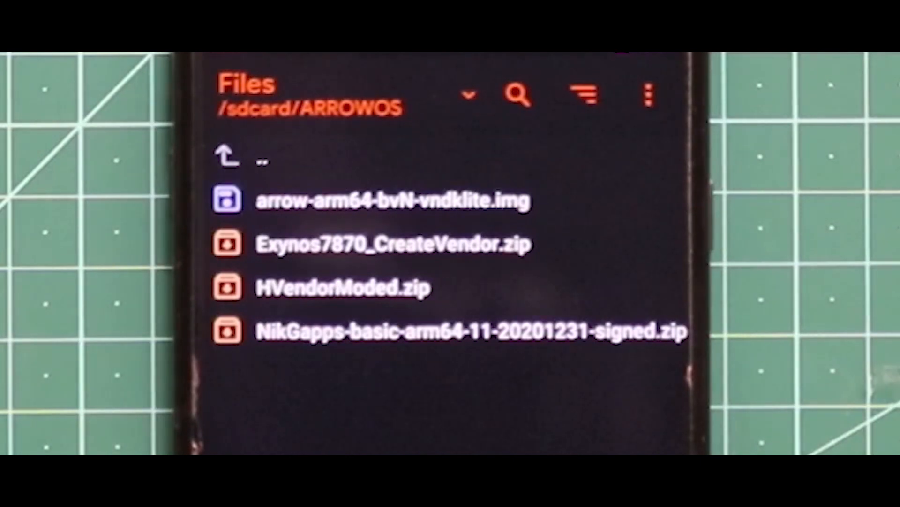
# Install HVendorModed.zip from the ARROWOS folder by confirming the swipe.
pyautogui.click(339, 287)
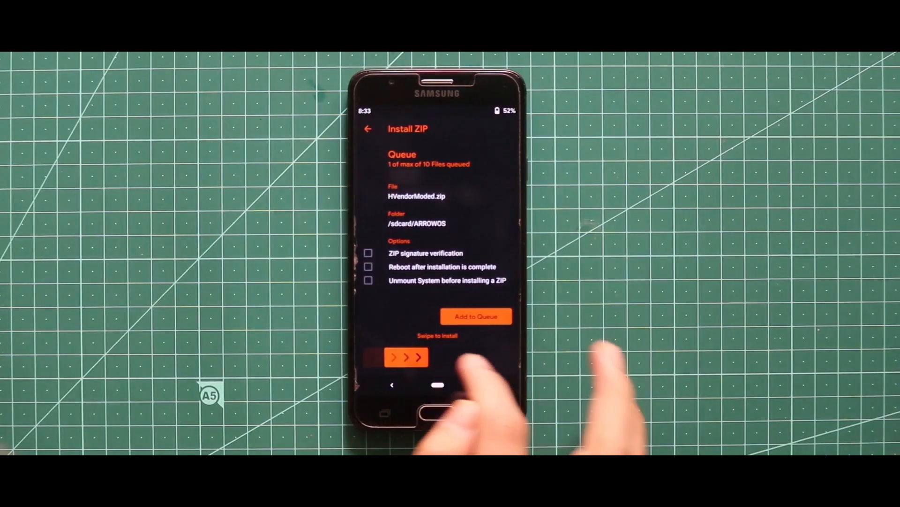
pyautogui.moveTo(385, 357); pyautogui.dragTo(423, 357)
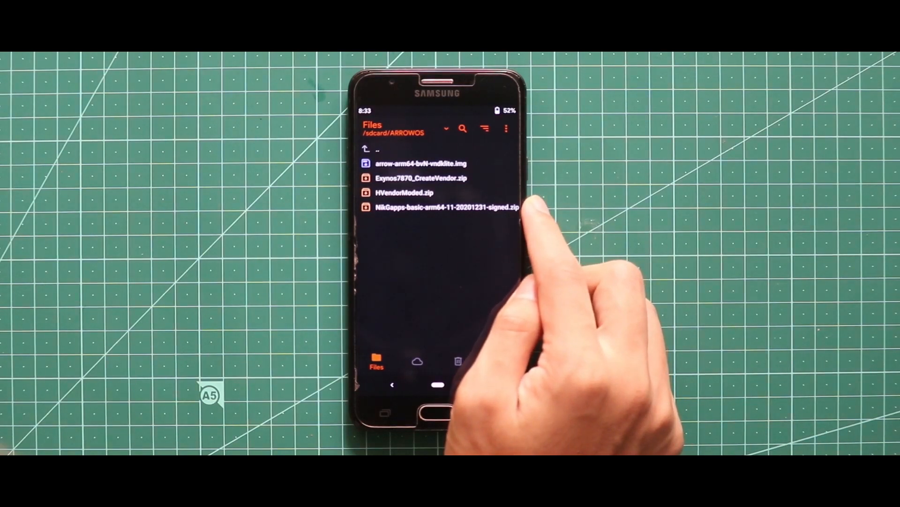
# Reboot the phone into the newly flashed Android system via Menu > Reboot.
pyautogui.click(498, 360)
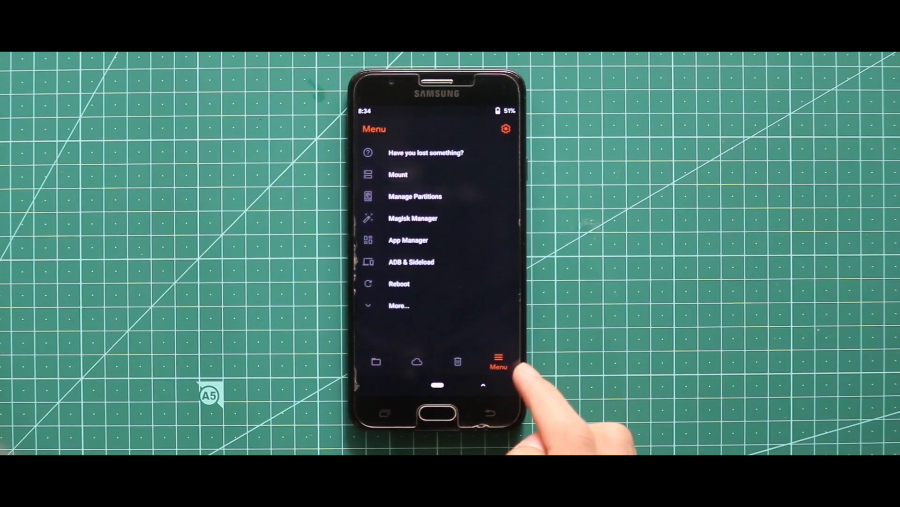
pyautogui.click(399, 283)
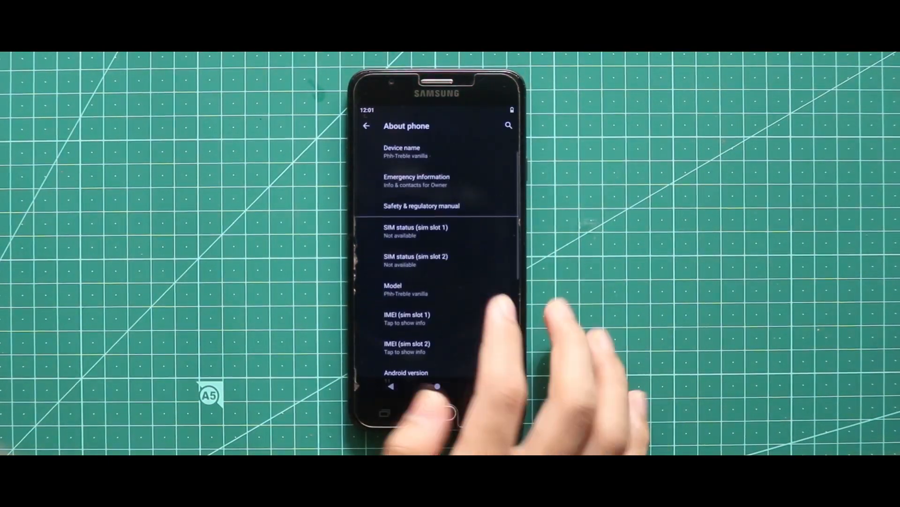
# View the Android version entry on the About phone page of the new system.
pyautogui.click(406, 372)
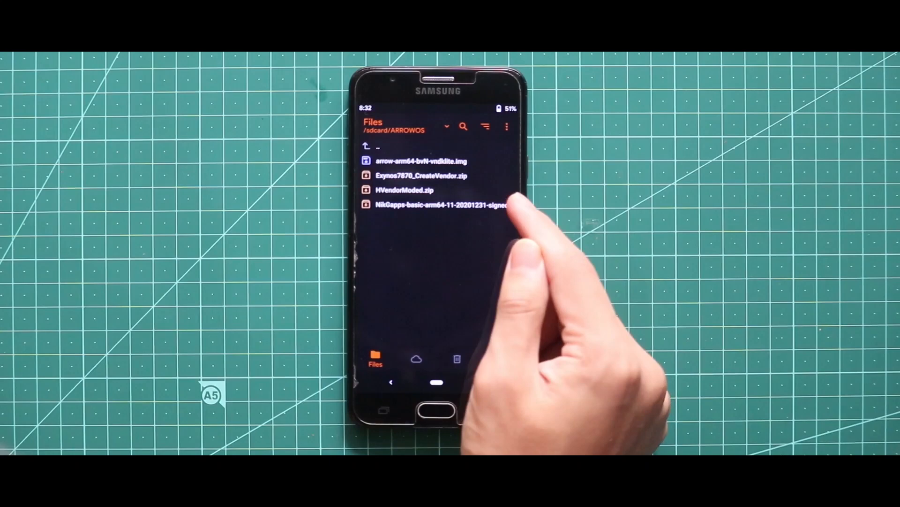
# Install the NikGapps basic zip and reboot into the system once it reports Successful.
pyautogui.click(436, 206)
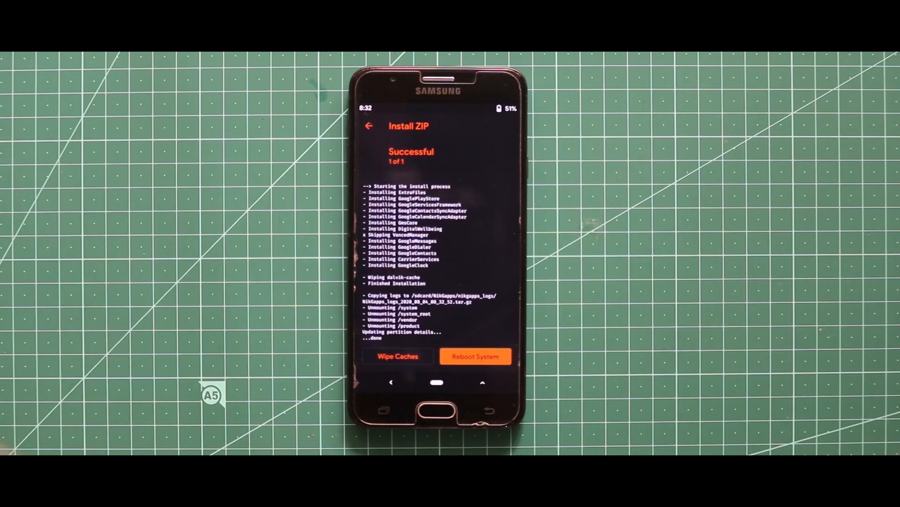
pyautogui.click(475, 357)
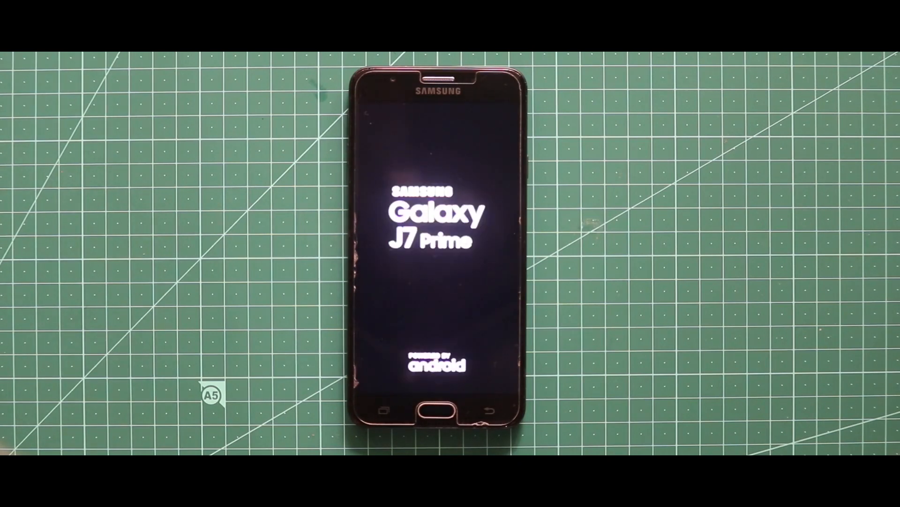